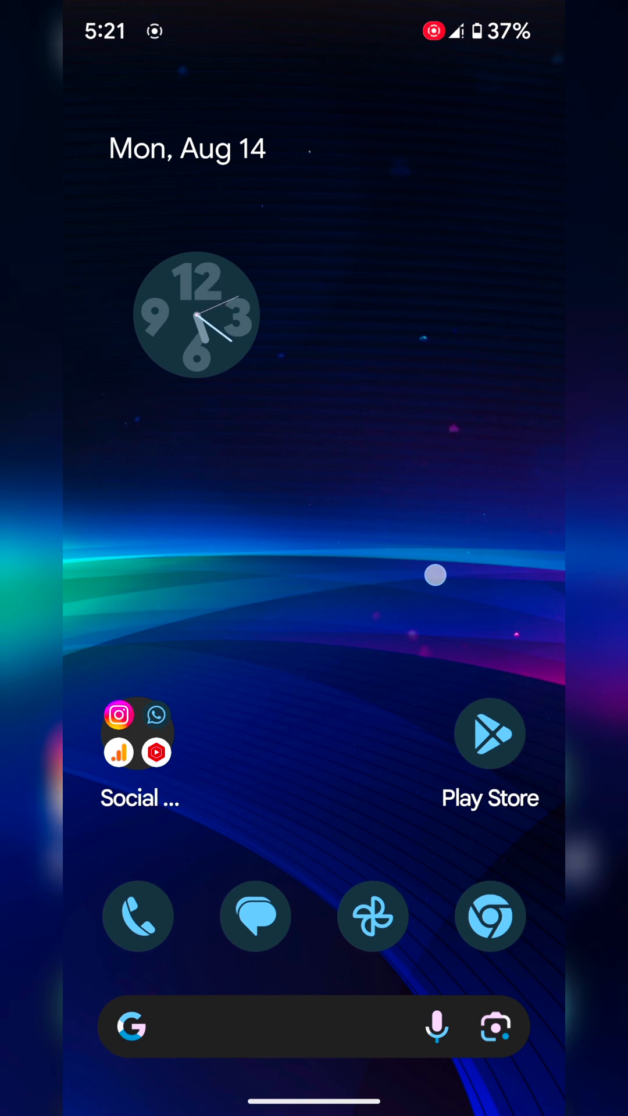
Reach Wallpaper & style from the home screen's long-press customization menu
{"action": "left_click", "coordinate": [434, 575]}
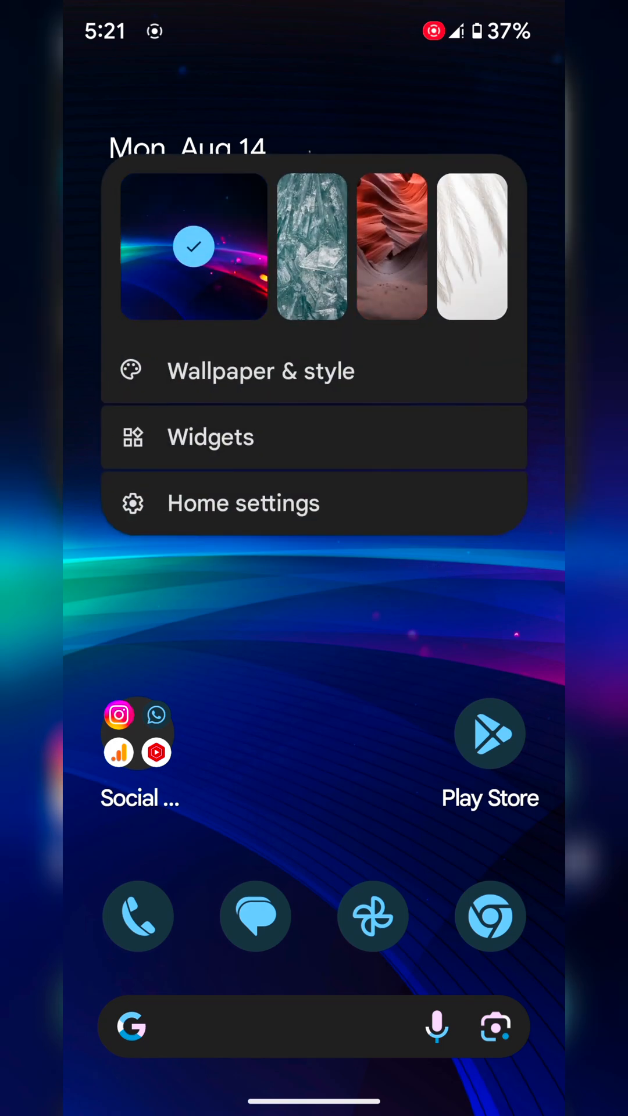
{"action": "left_click", "coordinate": [260, 369]}
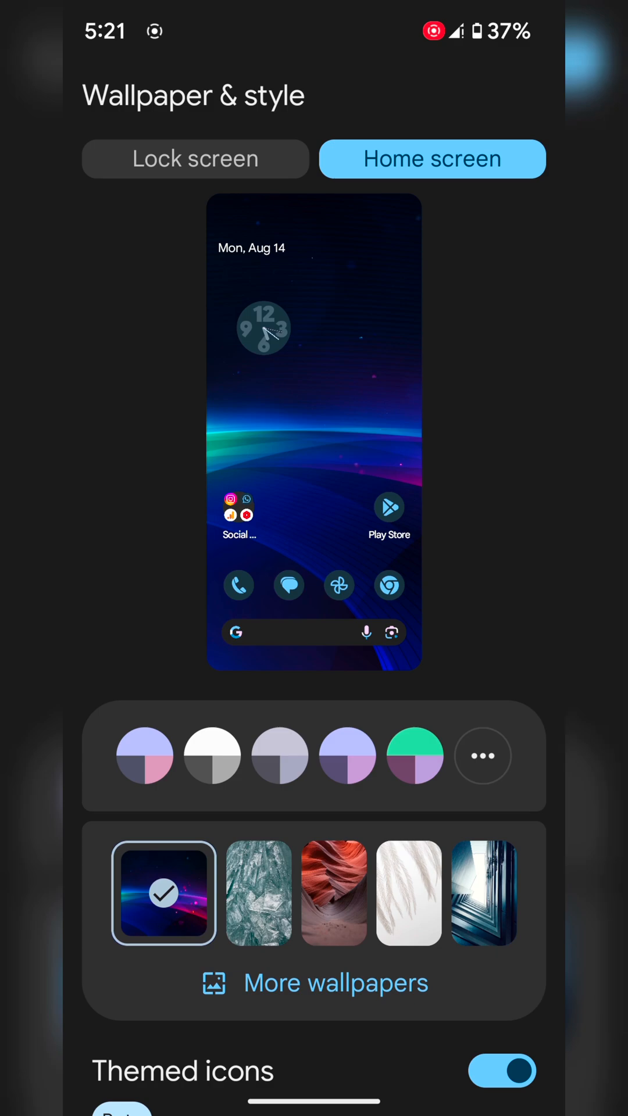
Switch to the Lock screen tab and bring up Clock color & size
{"action": "left_click", "coordinate": [194, 159]}
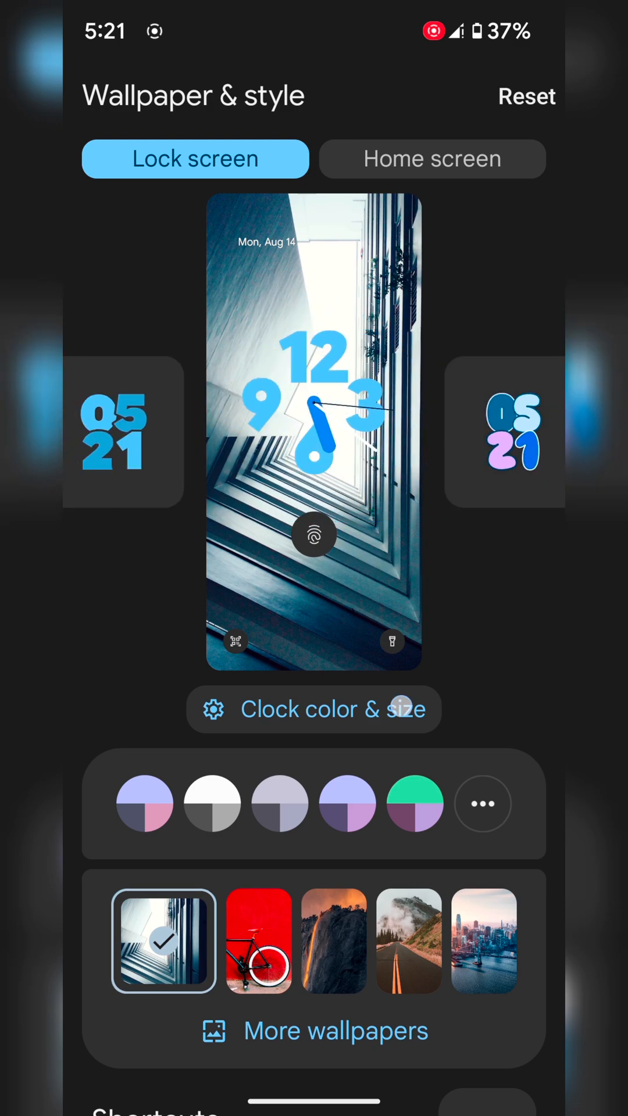
{"action": "left_click", "coordinate": [313, 709]}
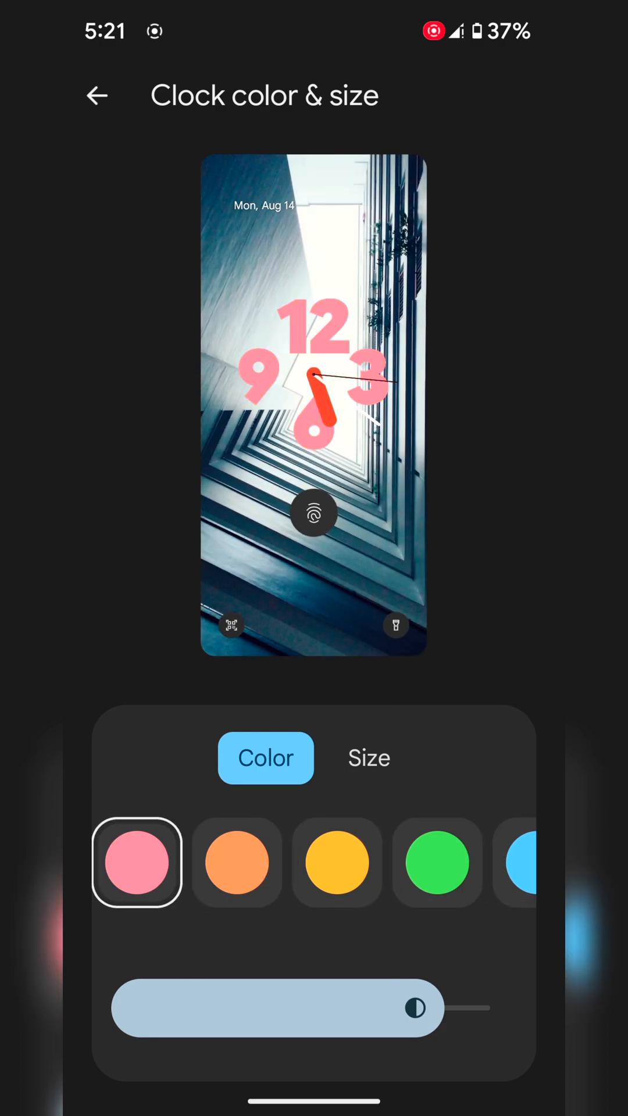
Make the lock screen clock green with a softer tone and Dynamic size, then leave the page
{"action": "left_click", "coordinate": [436, 862]}
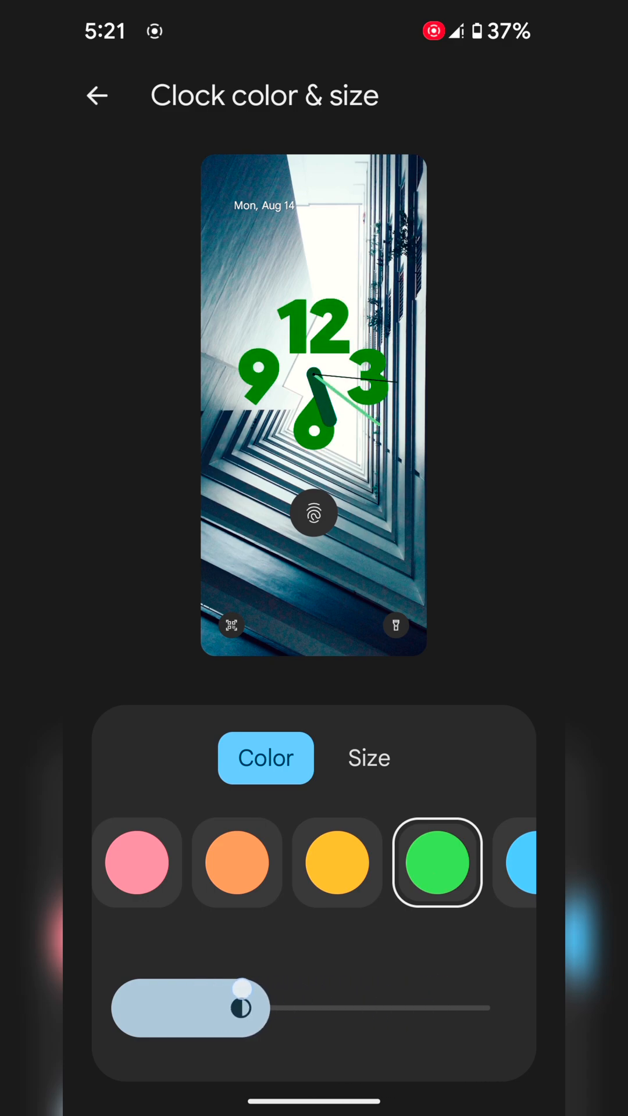
{"action": "left_click_drag", "start_coordinate": [238, 1005], "coordinate": [271, 1006]}
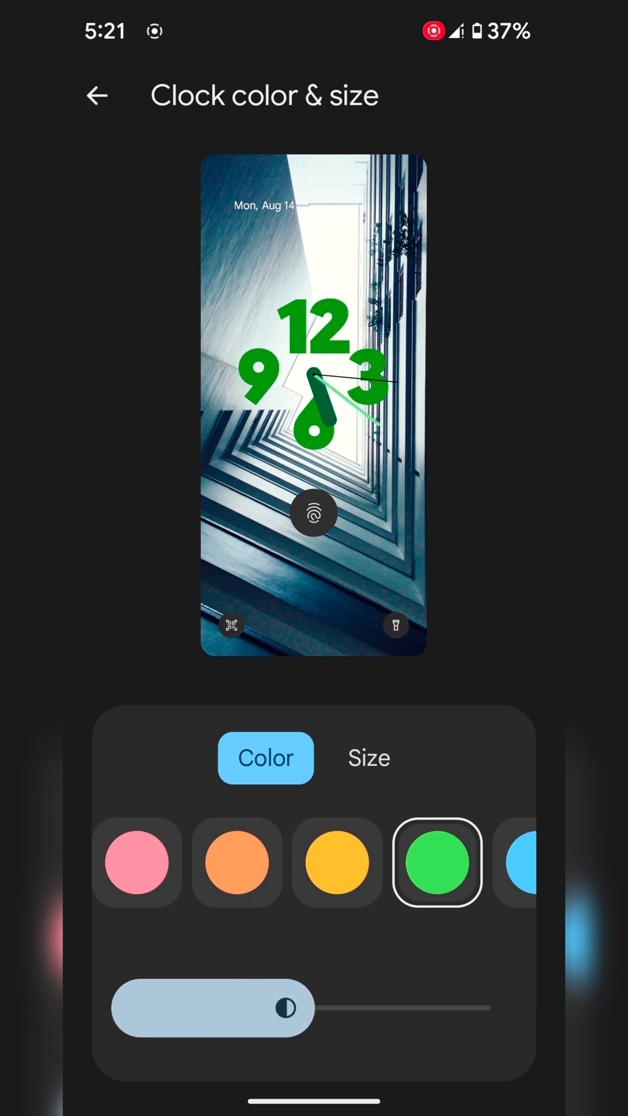
{"action": "left_click_drag", "start_coordinate": [278, 1008], "coordinate": [264, 1008]}
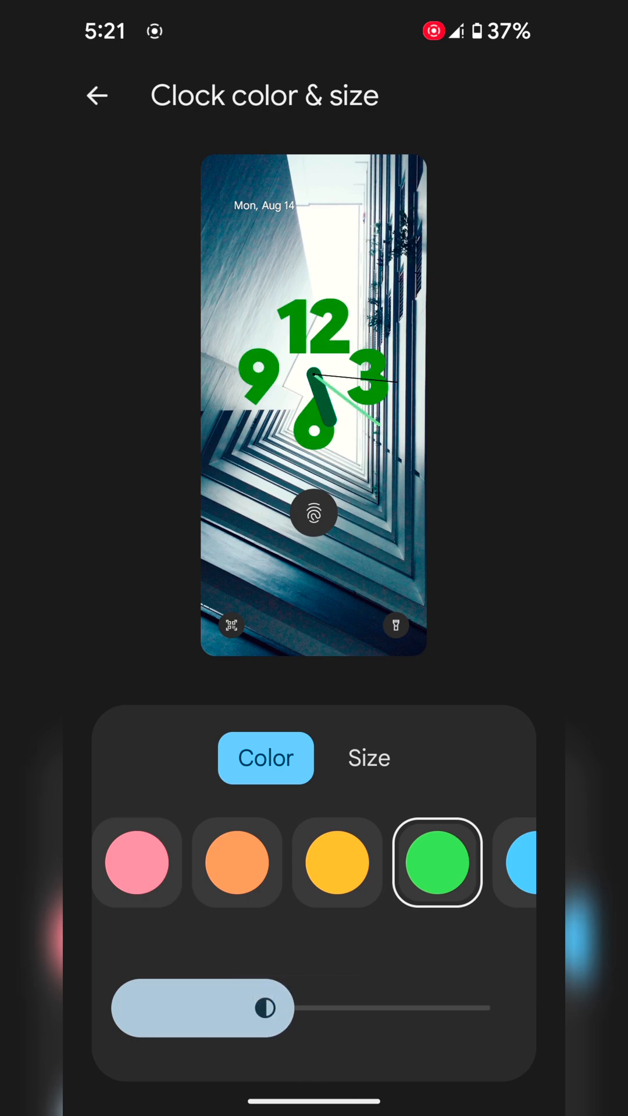
{"action": "left_click", "coordinate": [369, 756]}
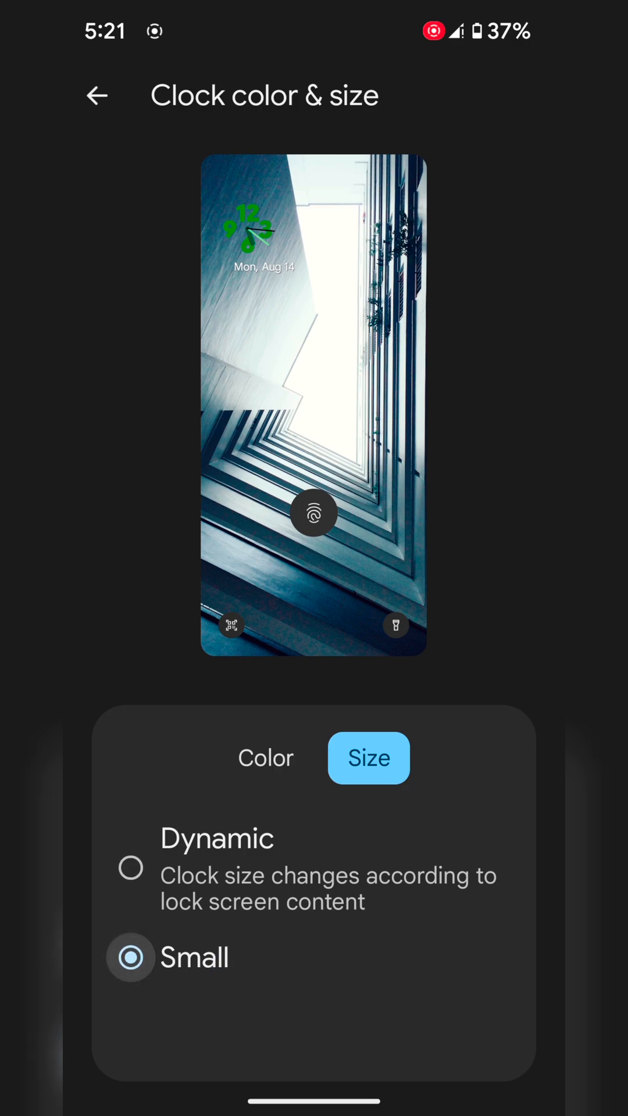
{"action": "left_click", "coordinate": [130, 872]}
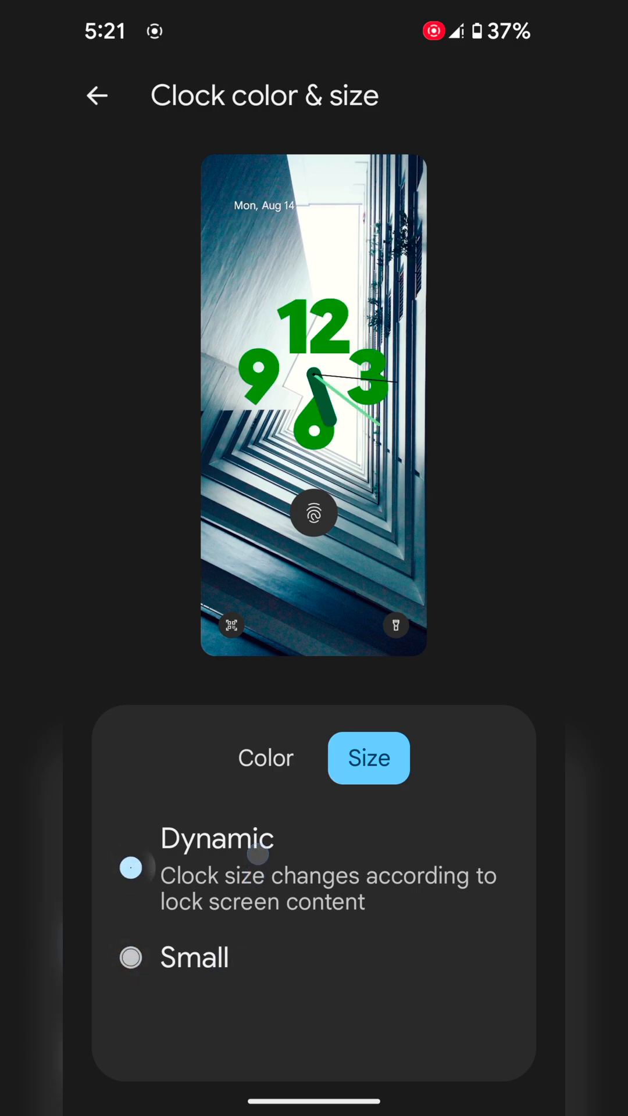
{"action": "left_click", "coordinate": [97, 94]}
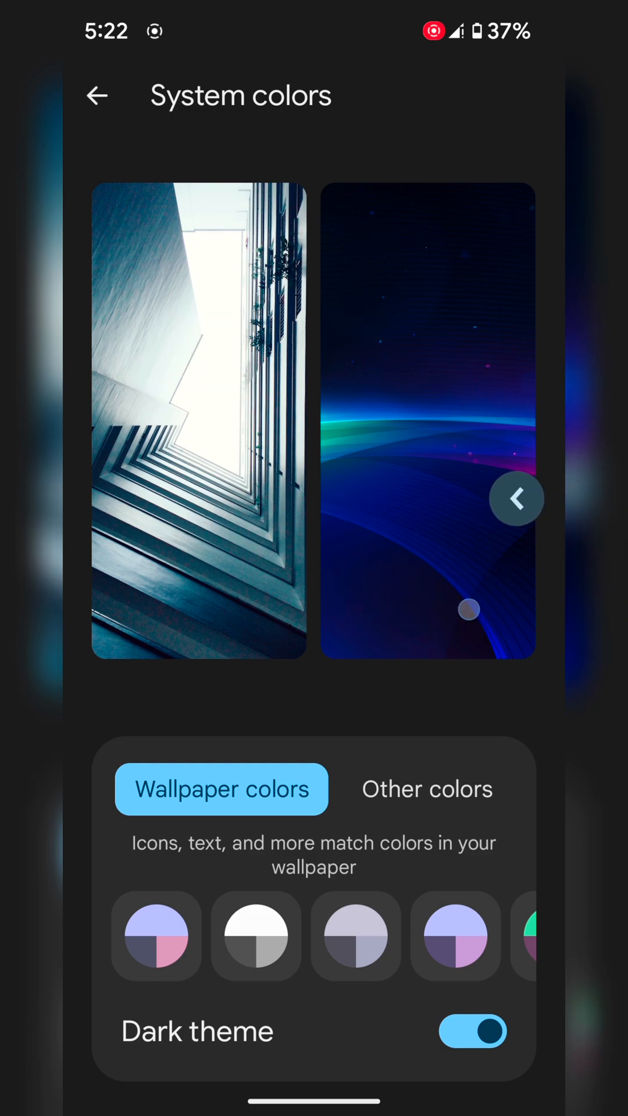
Review the Shortcuts page, keeping QR code scanner left and Flashlight right, then go back
{"action": "left_click", "coordinate": [98, 95]}
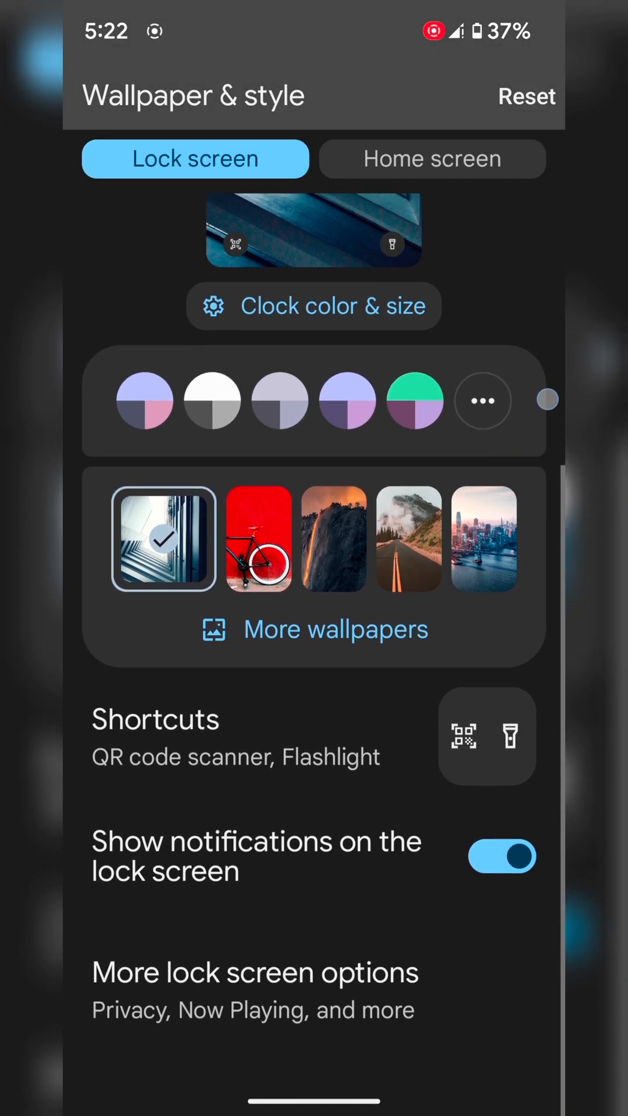
{"action": "left_click", "coordinate": [155, 737]}
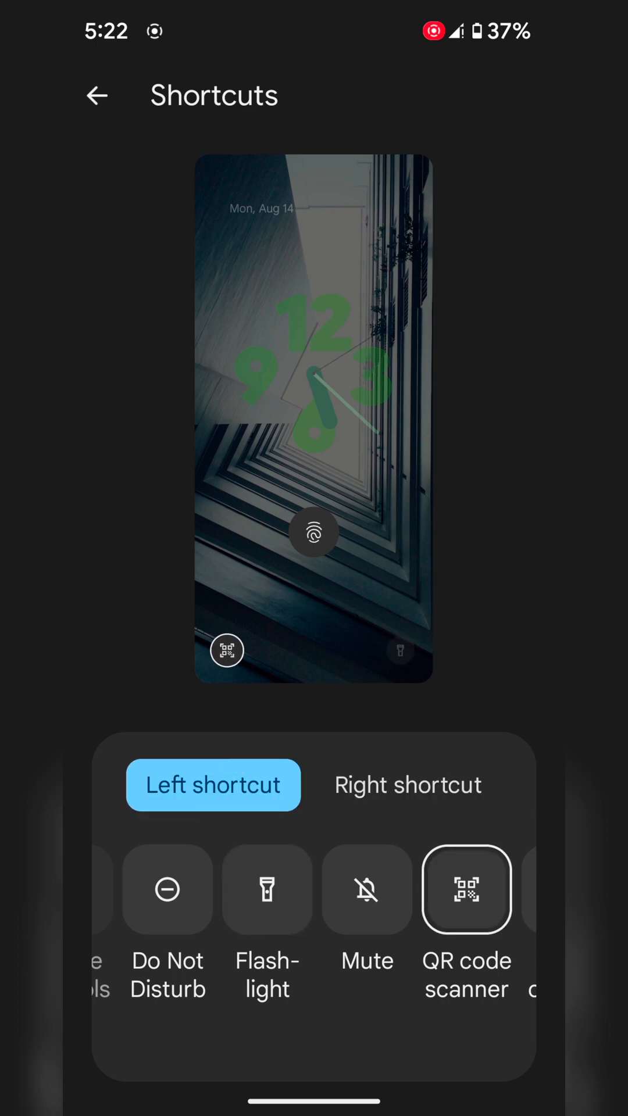
{"action": "left_click", "coordinate": [407, 784]}
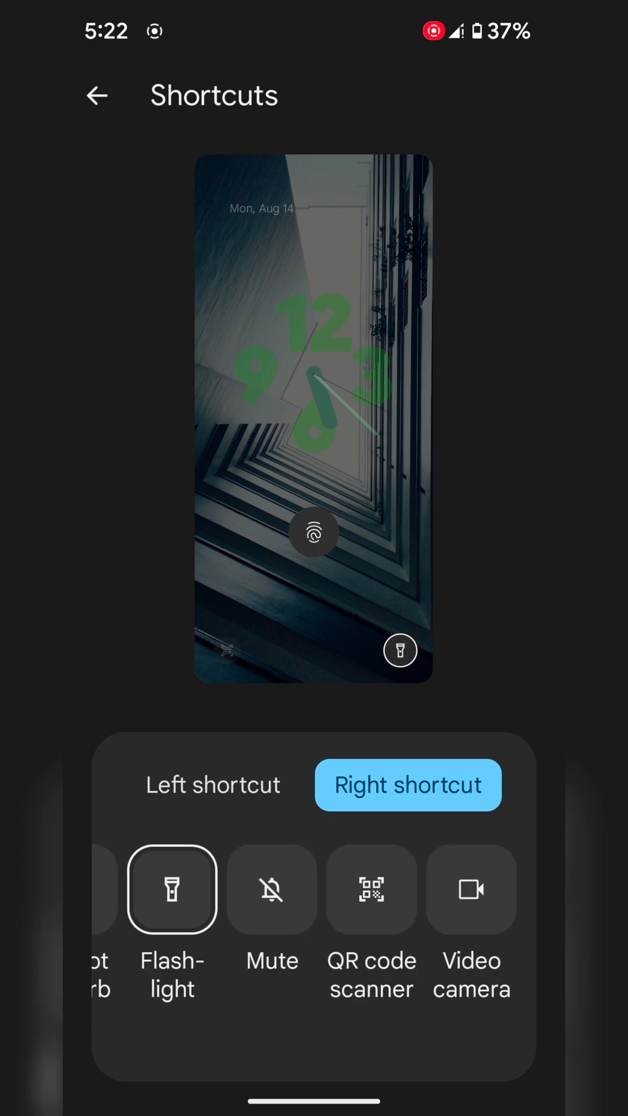
{"action": "left_click", "coordinate": [212, 784]}
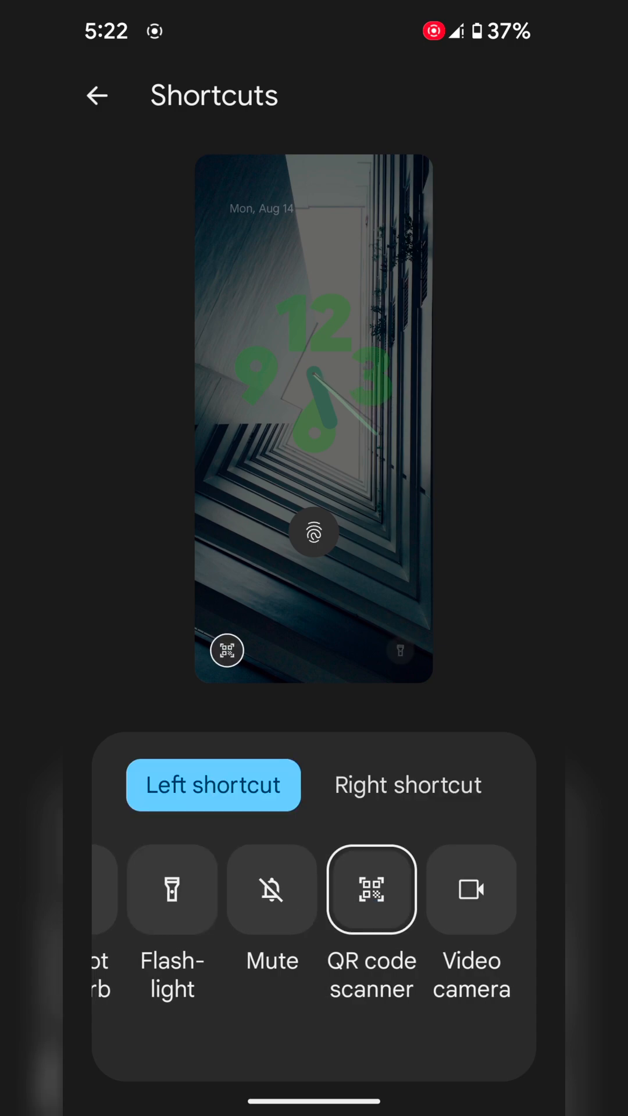
{"action": "left_click", "coordinate": [406, 785]}
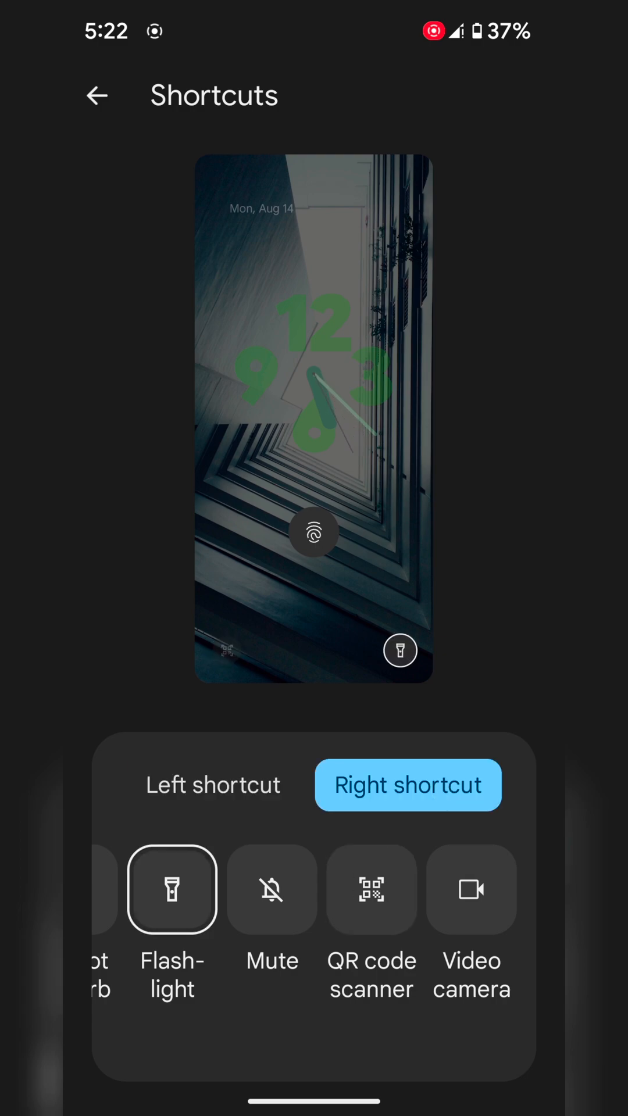
{"action": "left_click", "coordinate": [98, 94]}
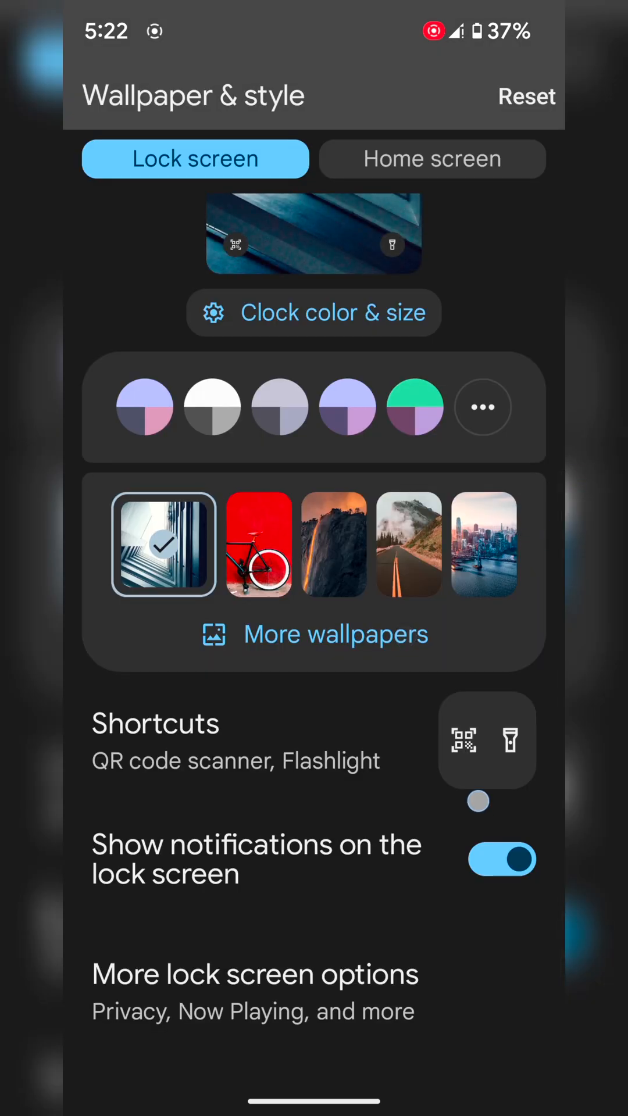
Toggle Show notifications on lock screen off and back on, then scroll to more wallpapers
{"action": "left_click", "coordinate": [501, 859]}
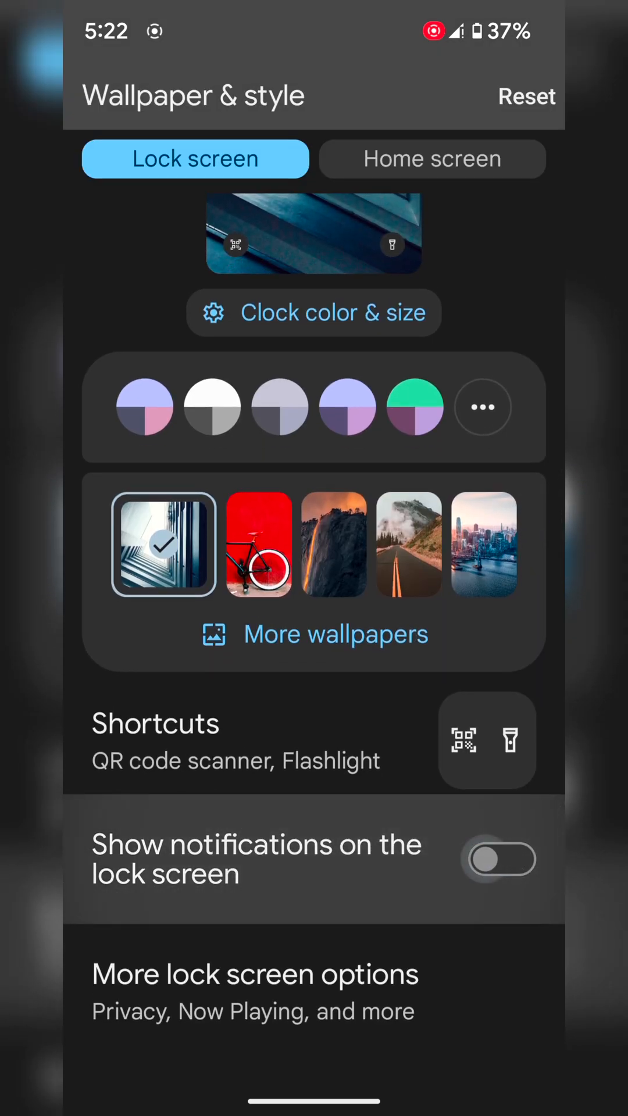
{"action": "left_click", "coordinate": [500, 859]}
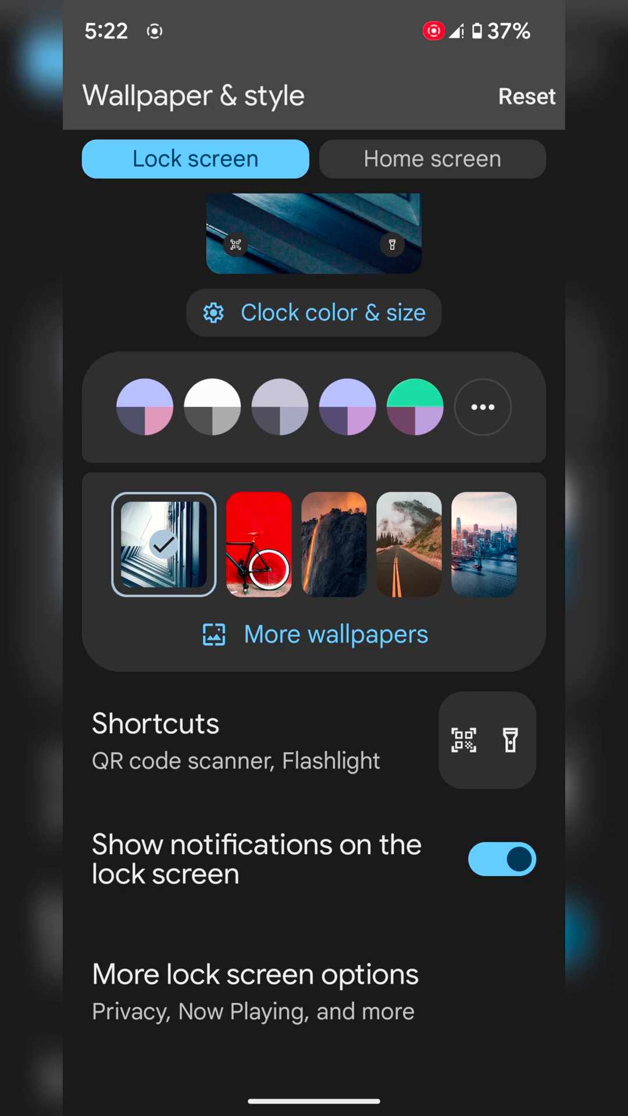
{"action": "scroll", "scroll_direction": "down", "scroll_amount": 3}
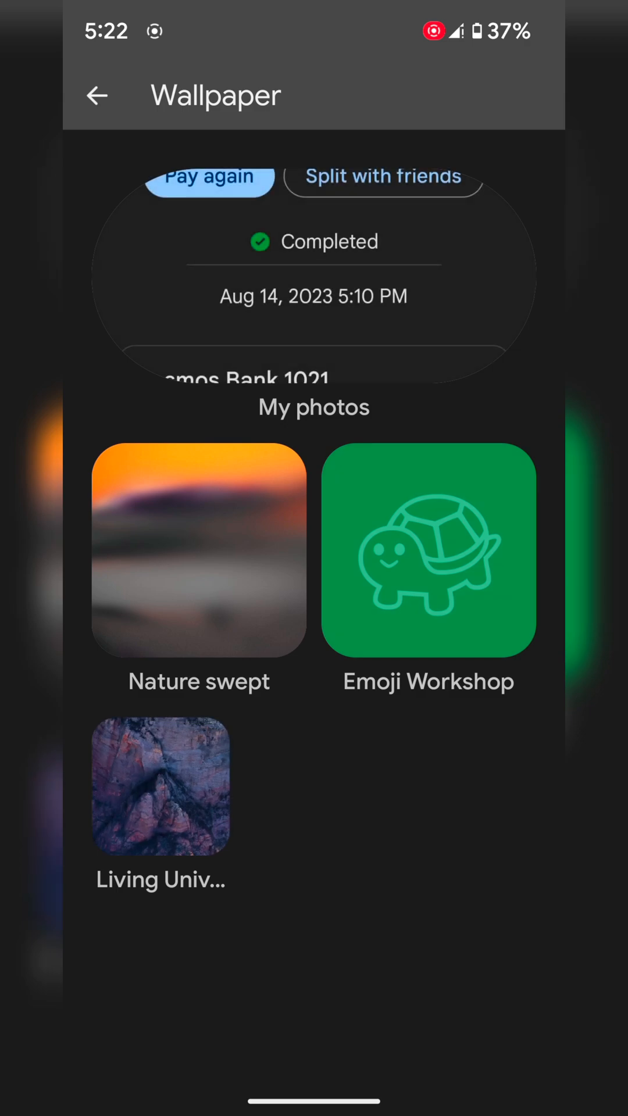
Start a new Emoji Workshop wallpaper, clear its emoji set and add six recently used emoji
{"action": "left_click", "coordinate": [428, 549]}
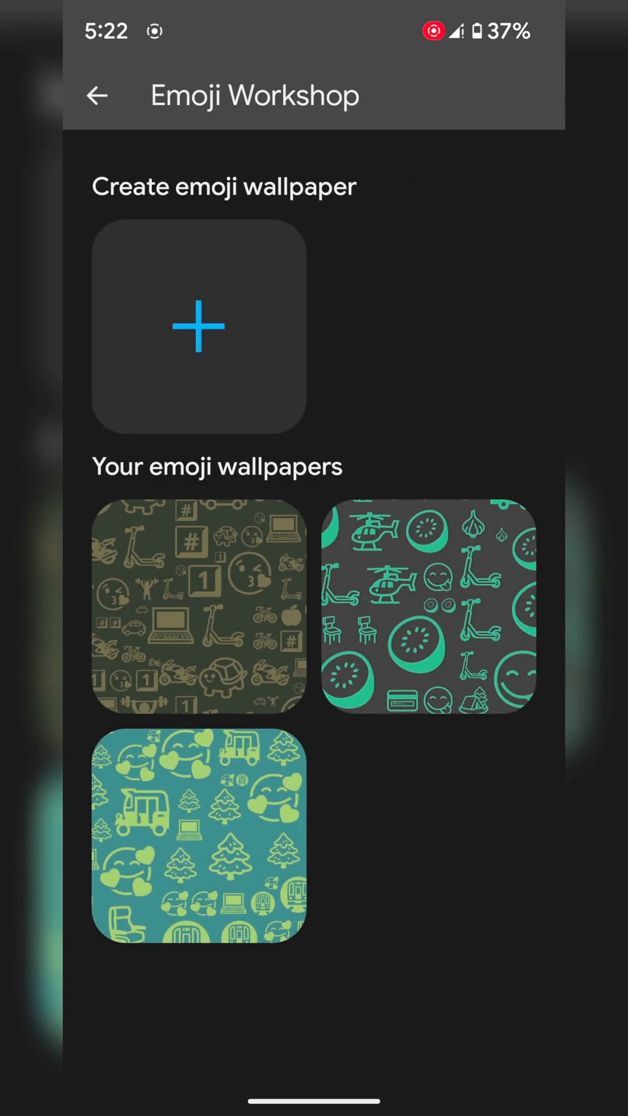
{"action": "left_click", "coordinate": [199, 326]}
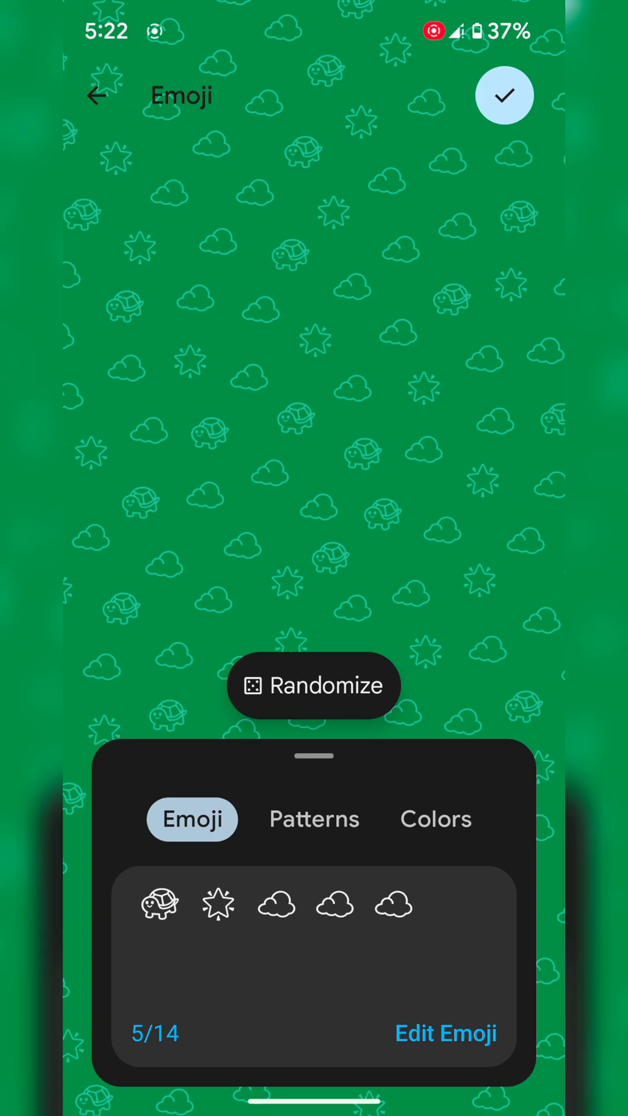
{"action": "left_click", "coordinate": [445, 1032]}
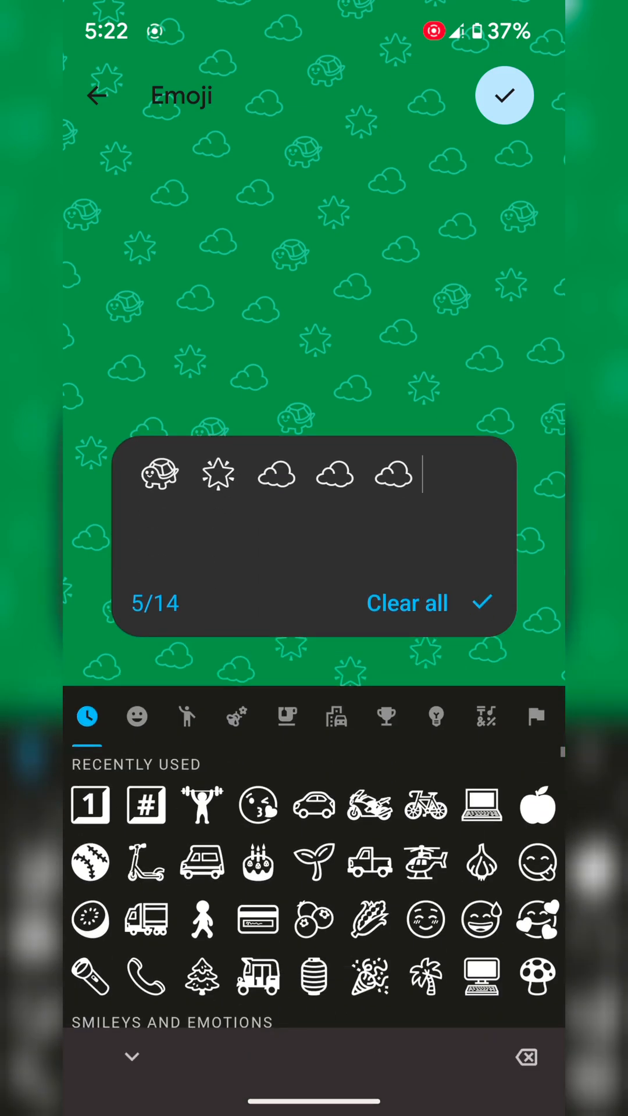
{"action": "left_click", "coordinate": [407, 604]}
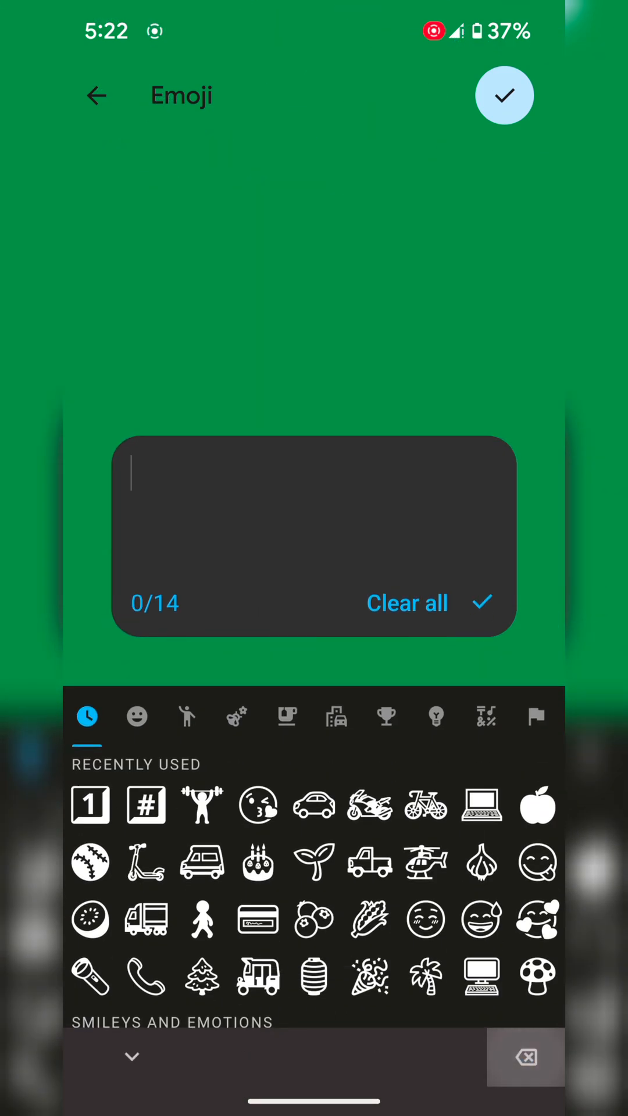
{"action": "left_click", "coordinate": [537, 805]}
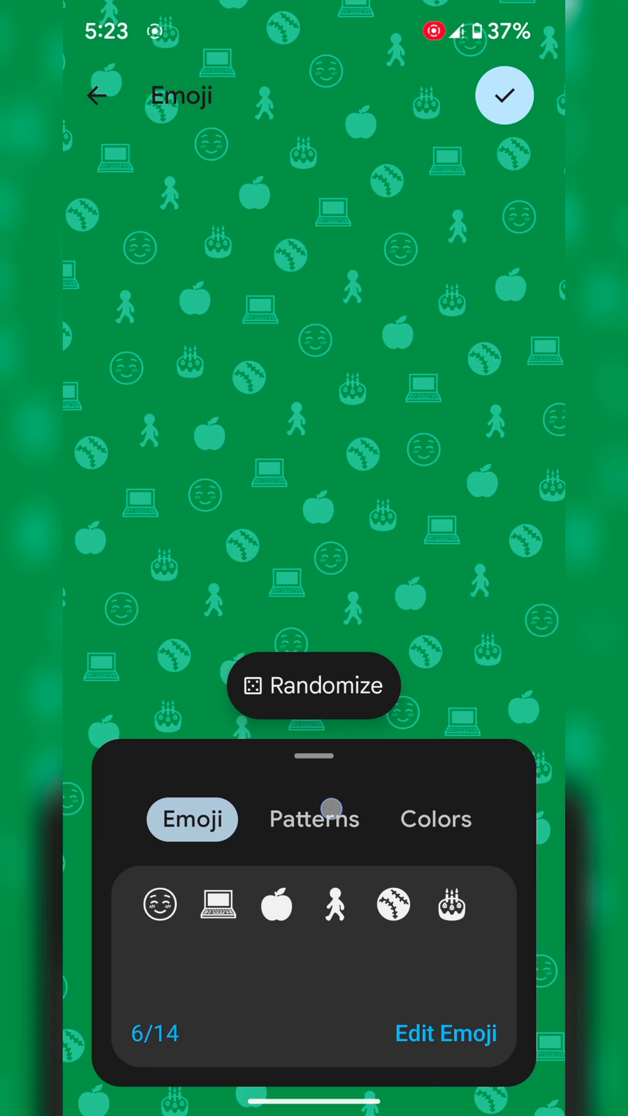
Choose the Mosaic pattern over Sprinkle, pick a green color scheme and confirm to preview
{"action": "left_click", "coordinate": [313, 819]}
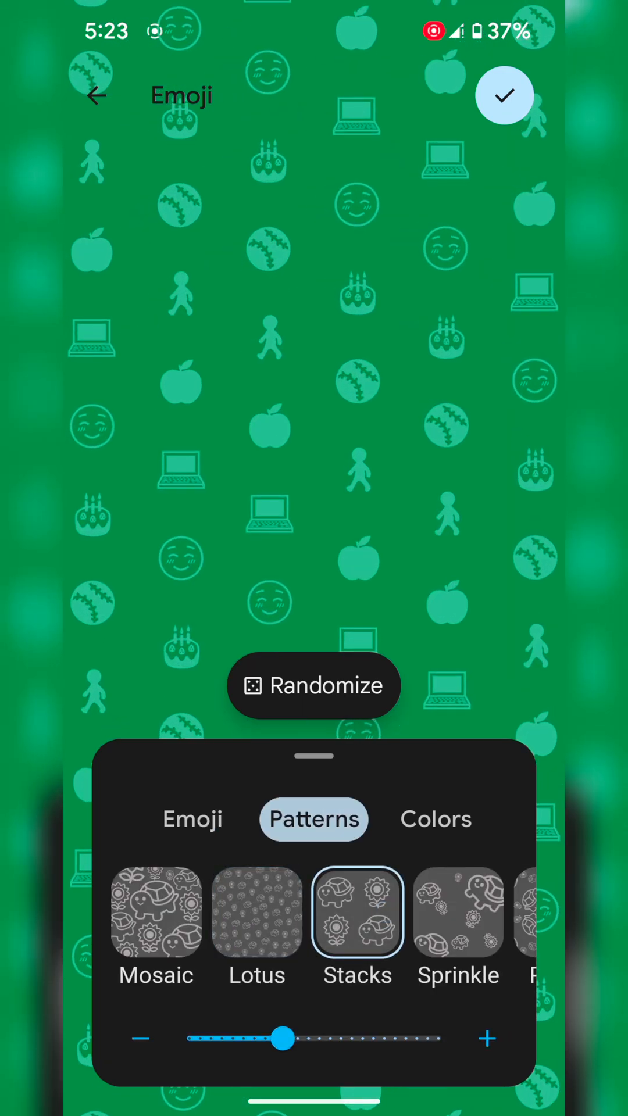
{"action": "left_click", "coordinate": [154, 913]}
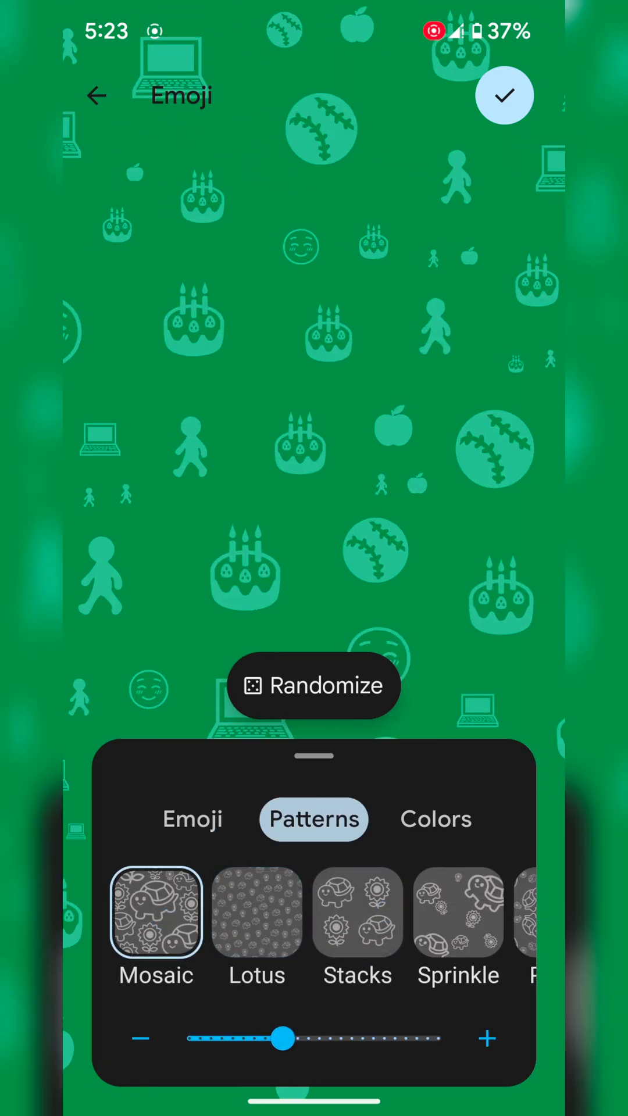
{"action": "left_click", "coordinate": [458, 912]}
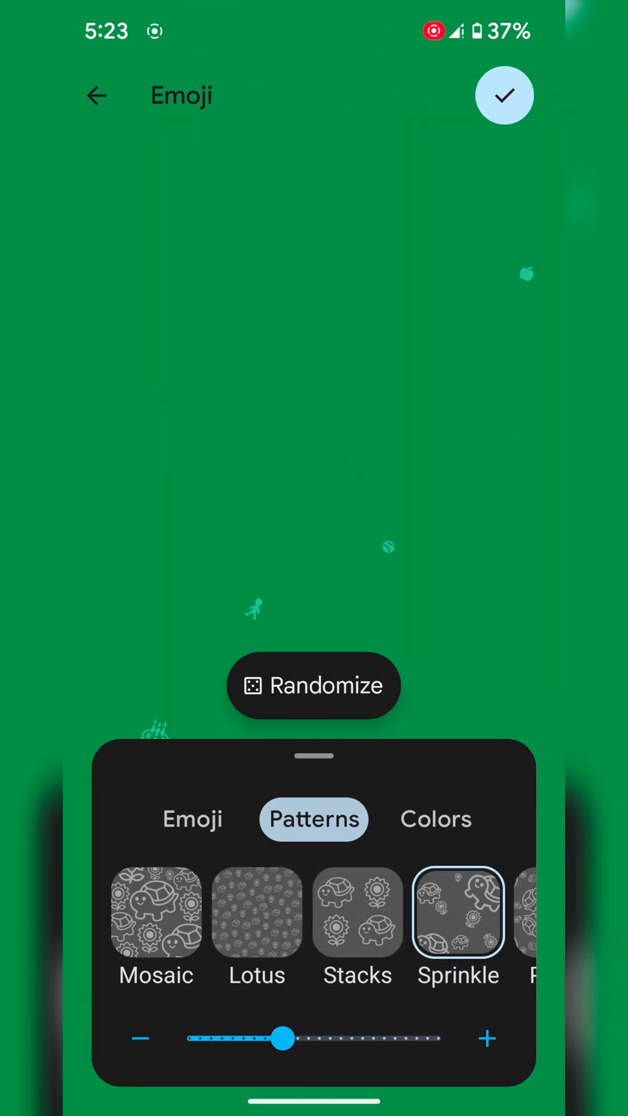
{"action": "left_click", "coordinate": [469, 916]}
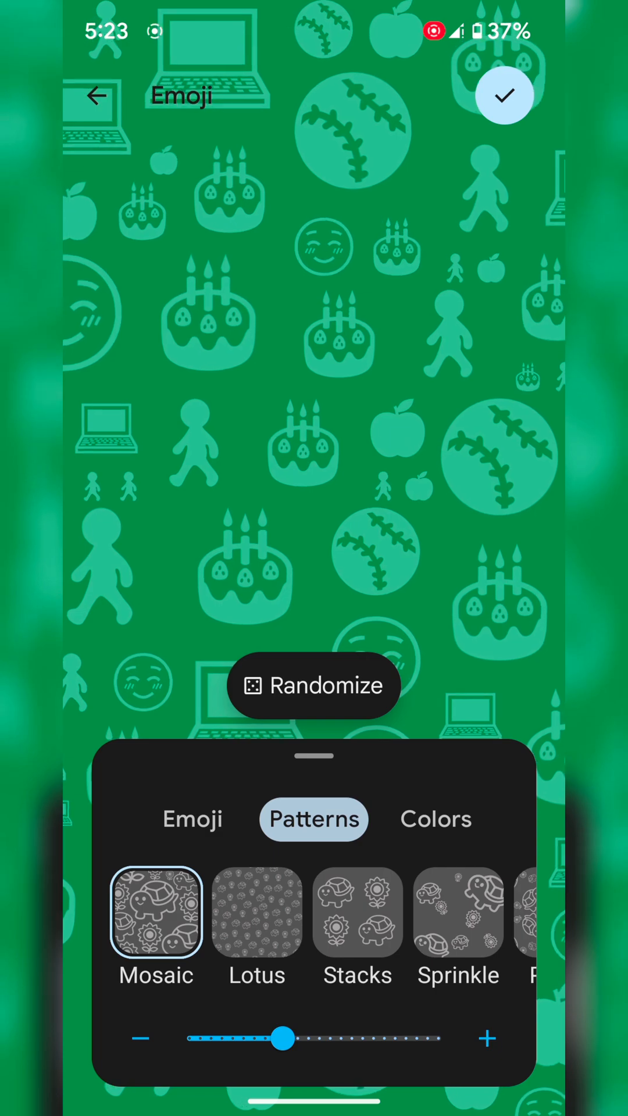
{"action": "left_click", "coordinate": [435, 818]}
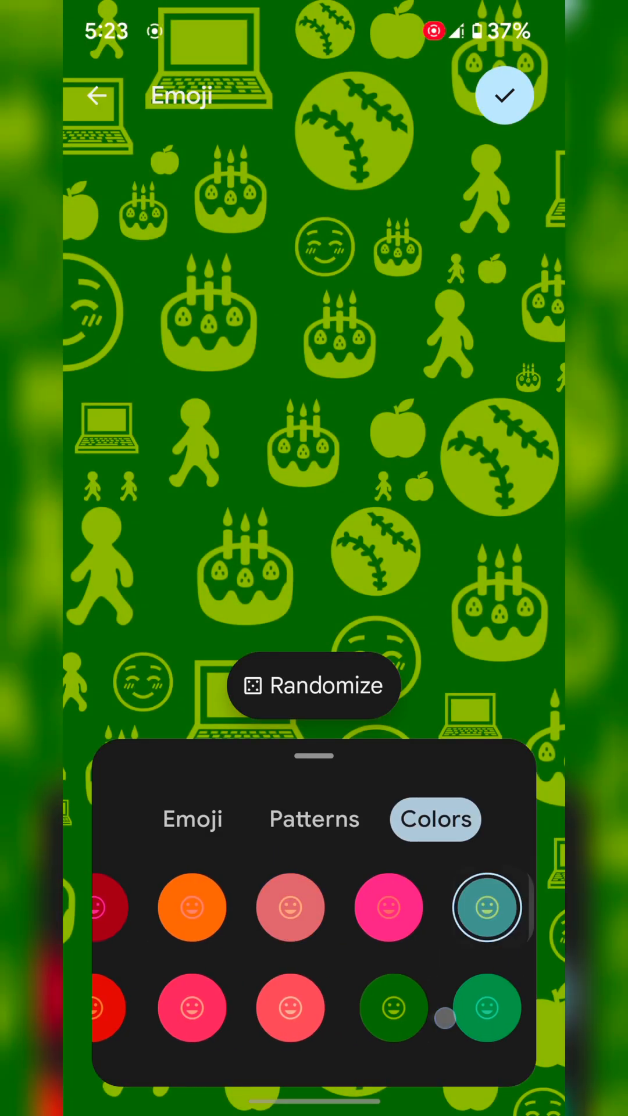
{"action": "left_click", "coordinate": [340, 905]}
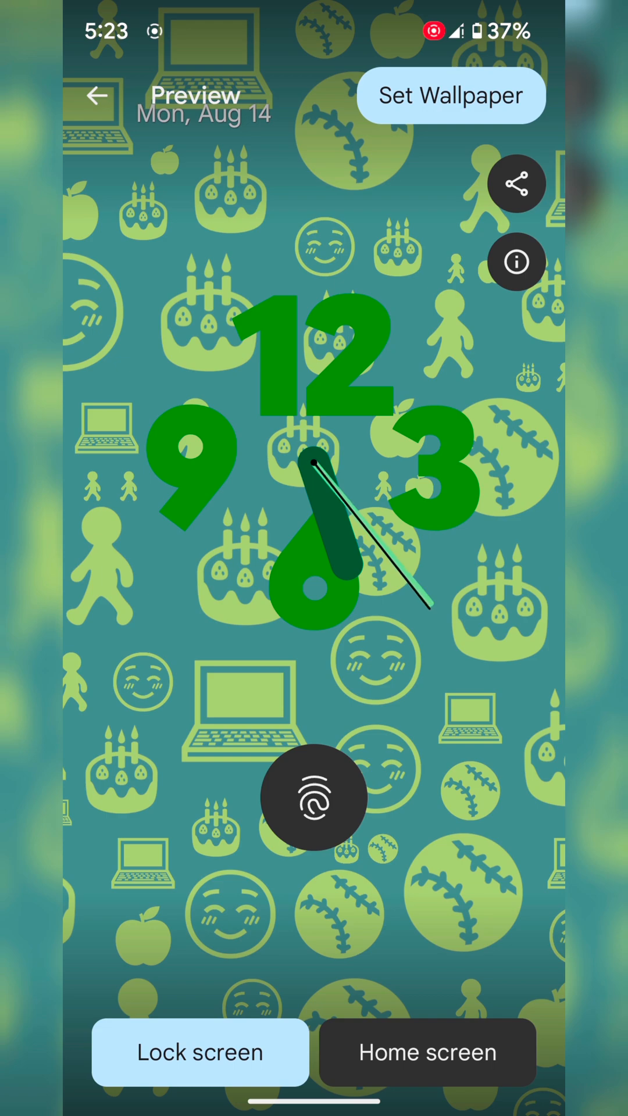
Set the emoji wallpaper on the Home screen only and return to the main Settings list
{"action": "left_click", "coordinate": [427, 1051]}
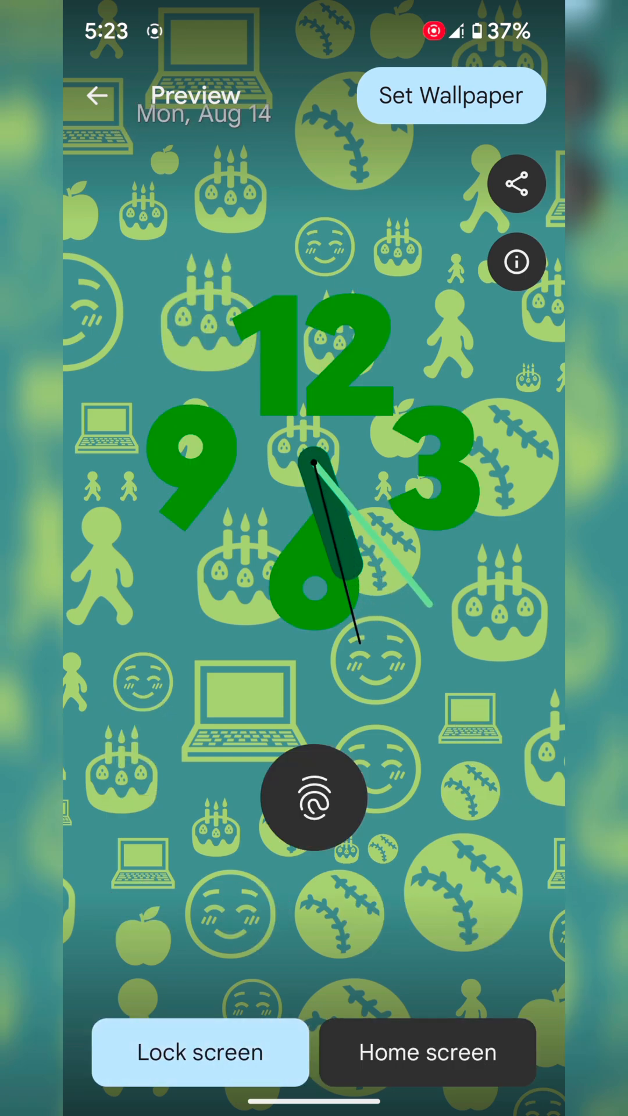
{"action": "left_click", "coordinate": [451, 94]}
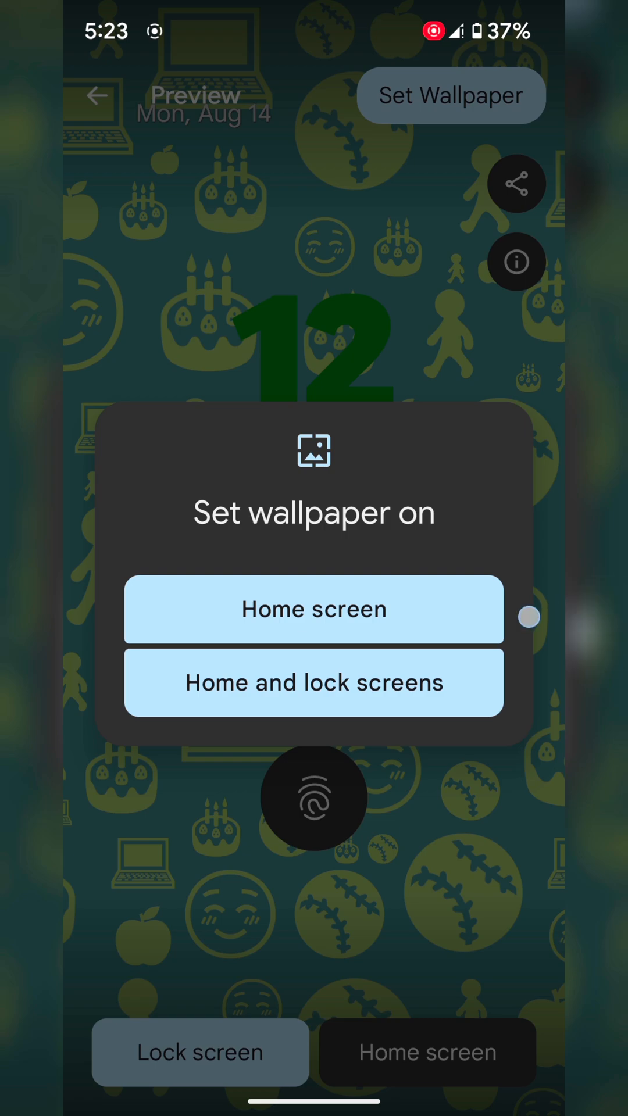
{"action": "left_click", "coordinate": [312, 610]}
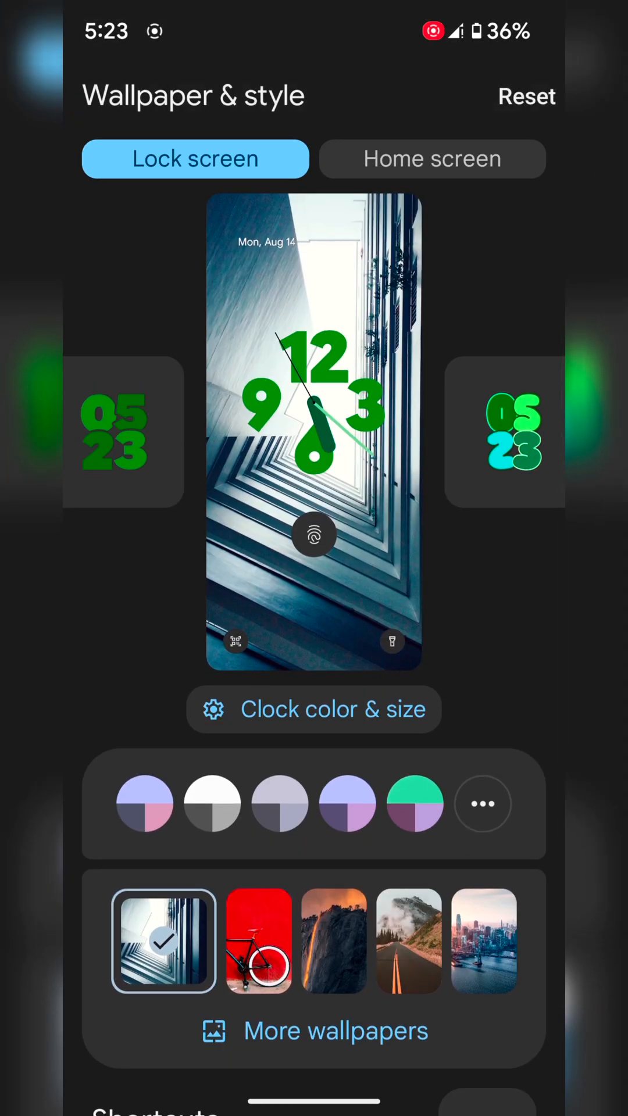
{"action": "key", "text": "HOME"}
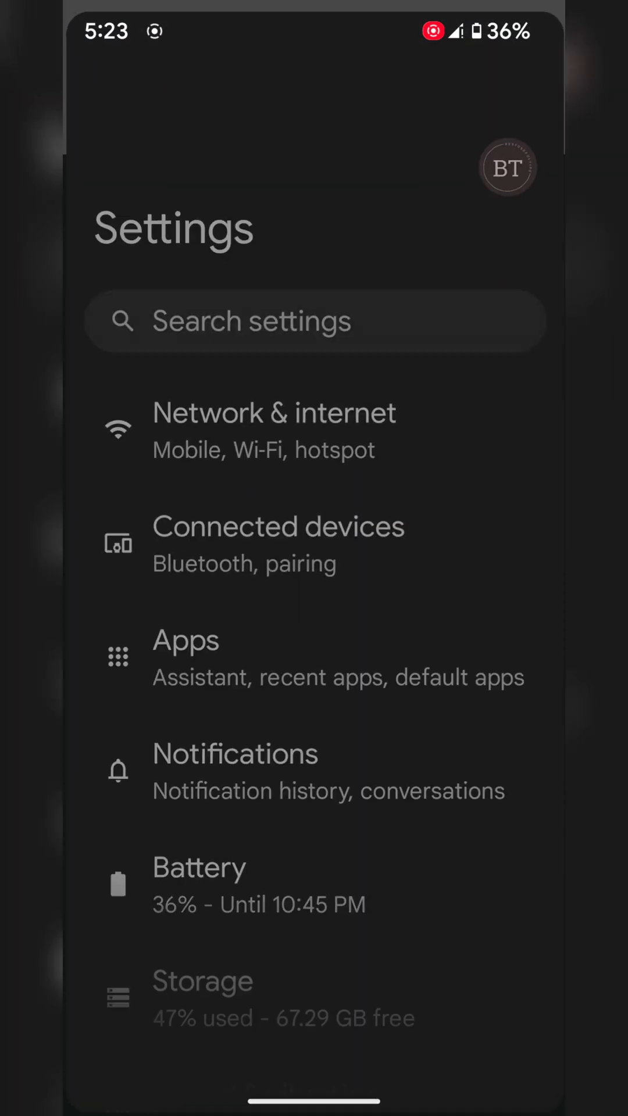
{"action": "left_click", "coordinate": [235, 771]}
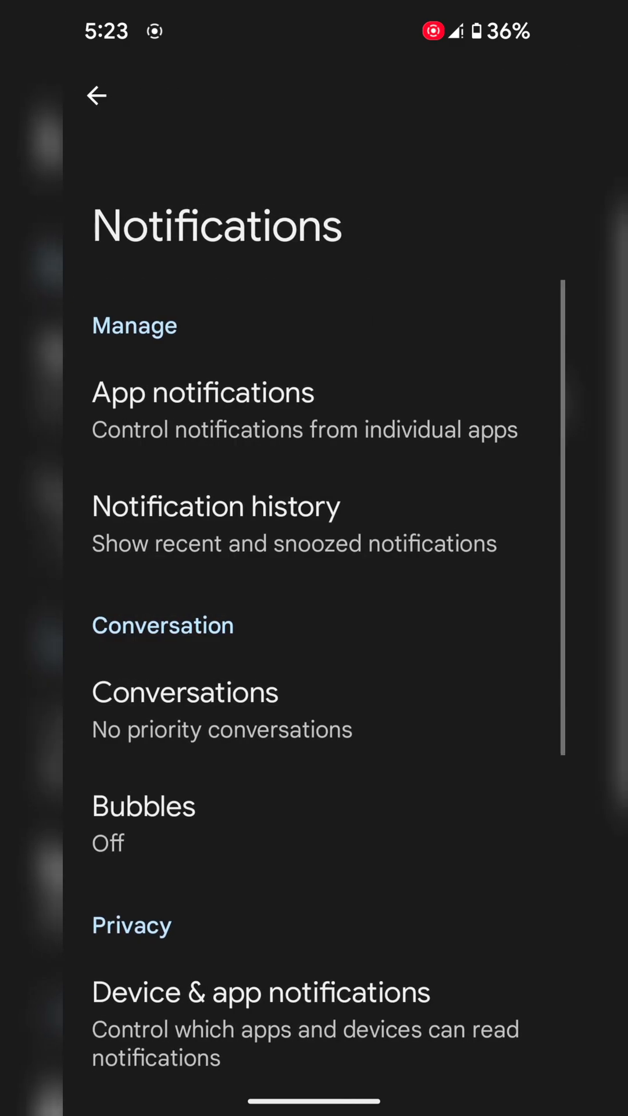
{"action": "scroll", "scroll_direction": "down", "scroll_amount": 3}
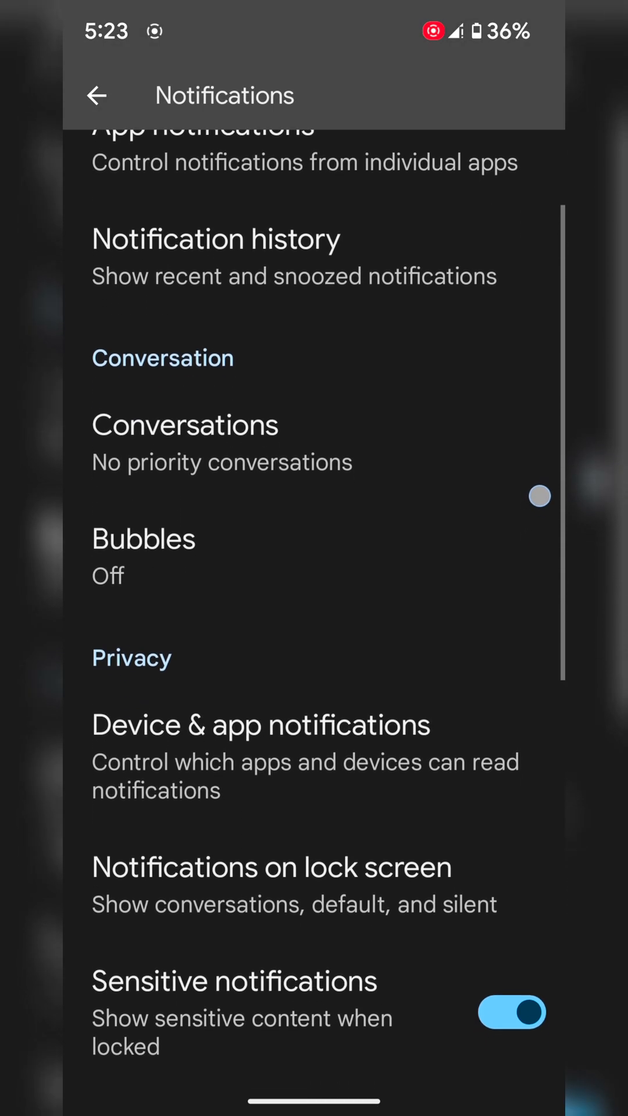
{"action": "left_click", "coordinate": [271, 868]}
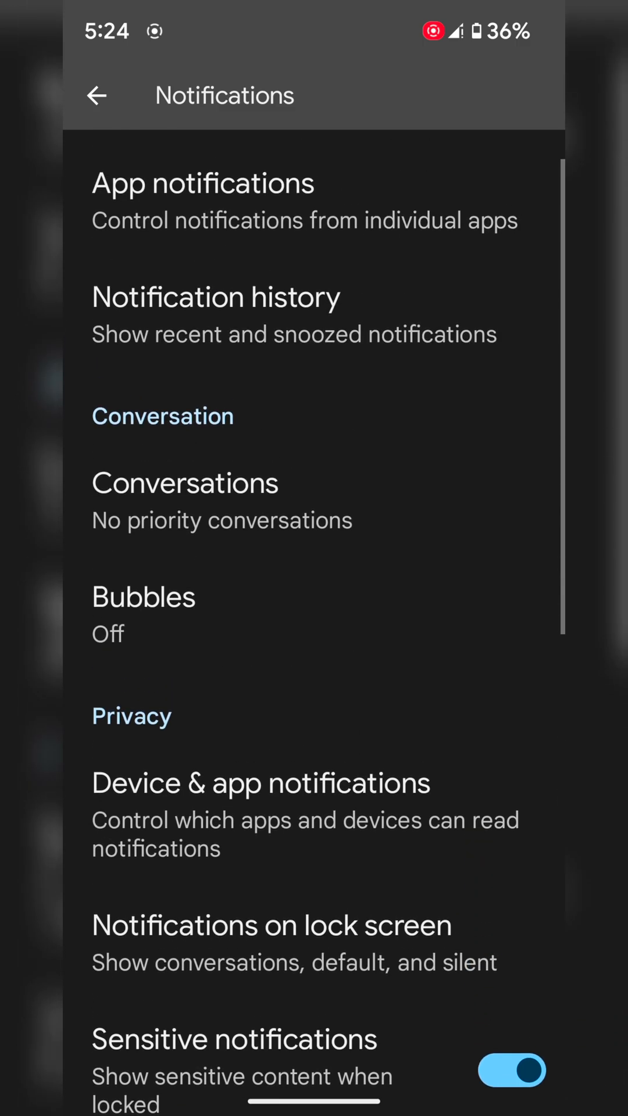
{"action": "left_click", "coordinate": [96, 95]}
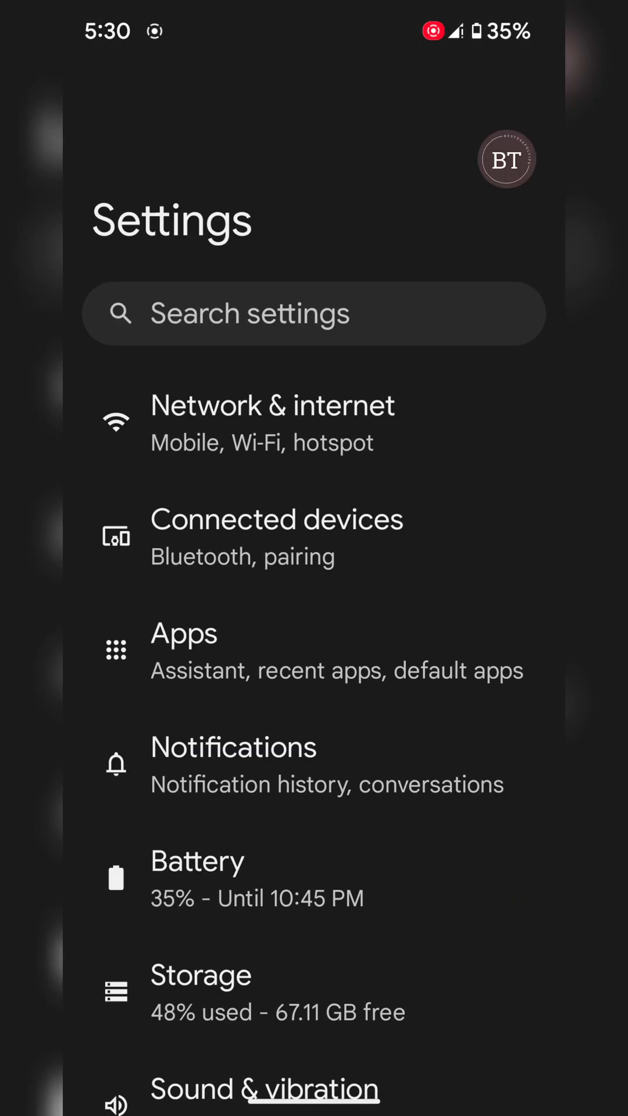
Go through Display > Lock screen to the Add text on lock screen dialog
{"action": "scroll", "scroll_direction": "down", "scroll_amount": 3}
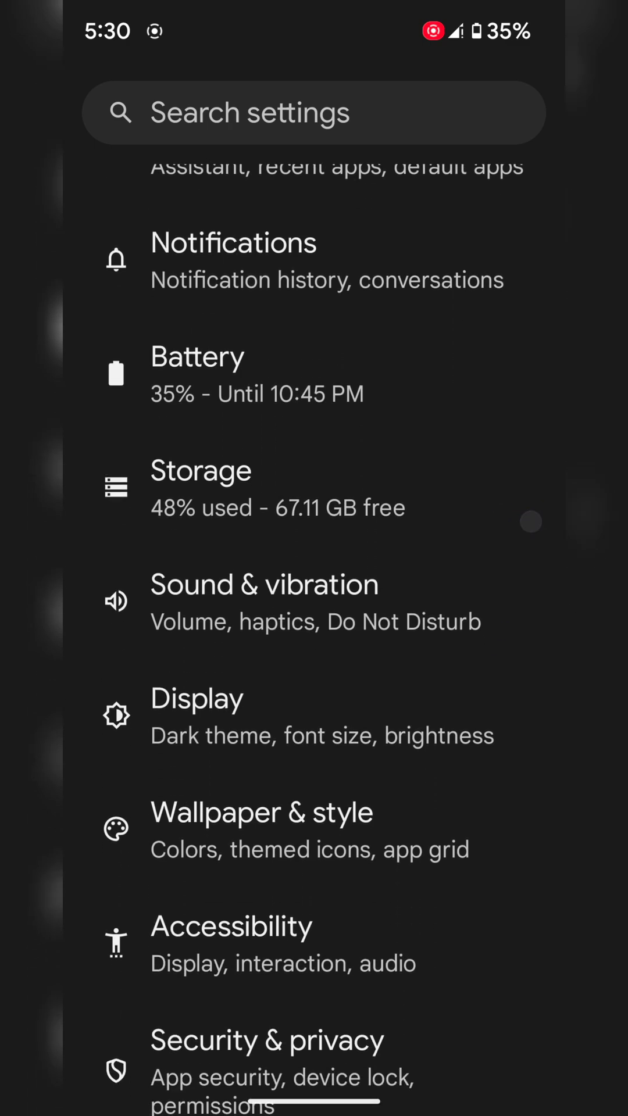
{"action": "left_click", "coordinate": [195, 699]}
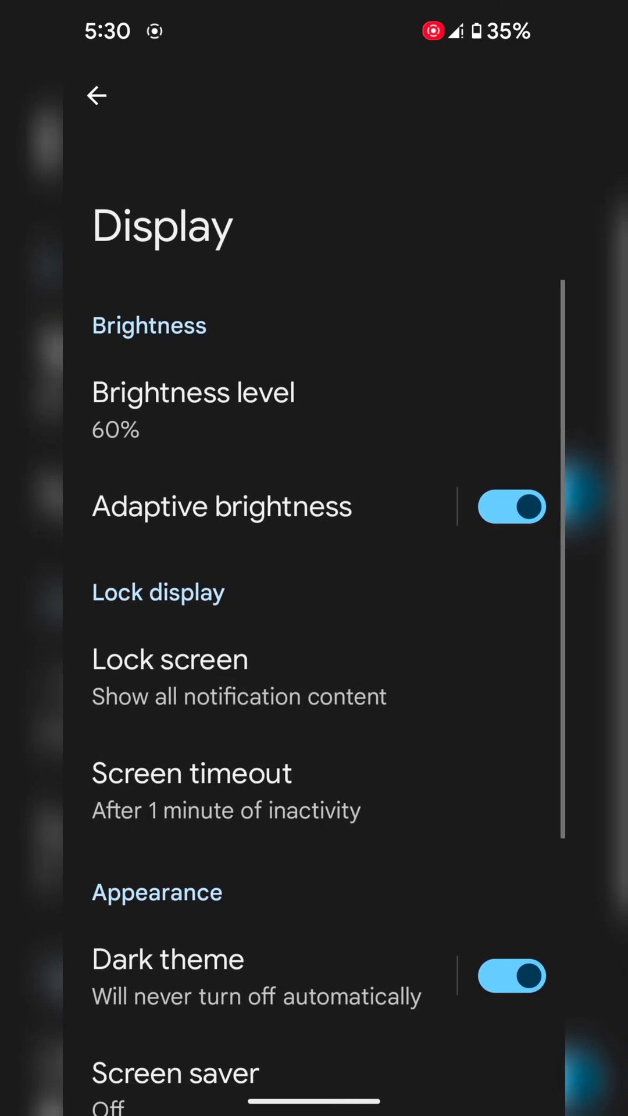
{"action": "left_click", "coordinate": [170, 659]}
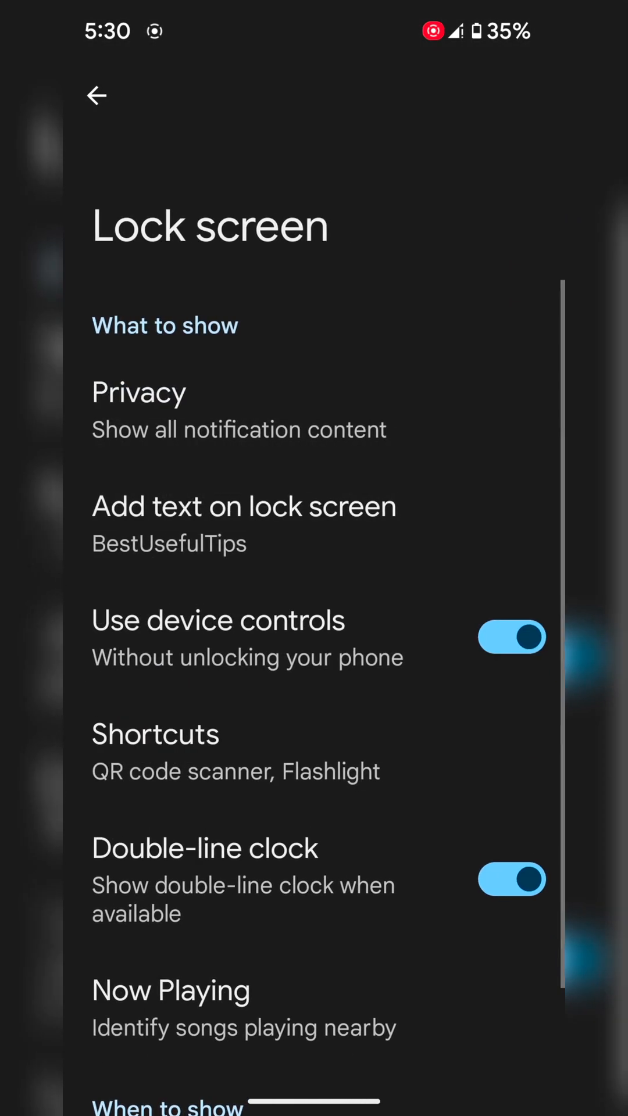
{"action": "left_click", "coordinate": [243, 506]}
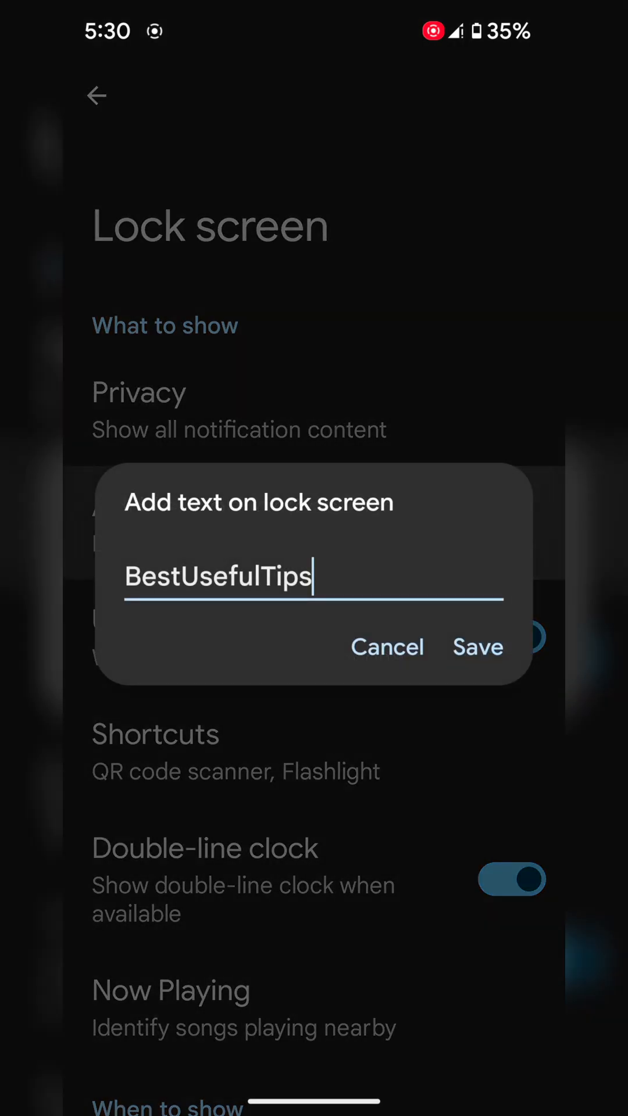
Keep 'BestUsefulTips' in the text field and save it as the lock screen text
{"action": "left_click", "coordinate": [217, 576]}
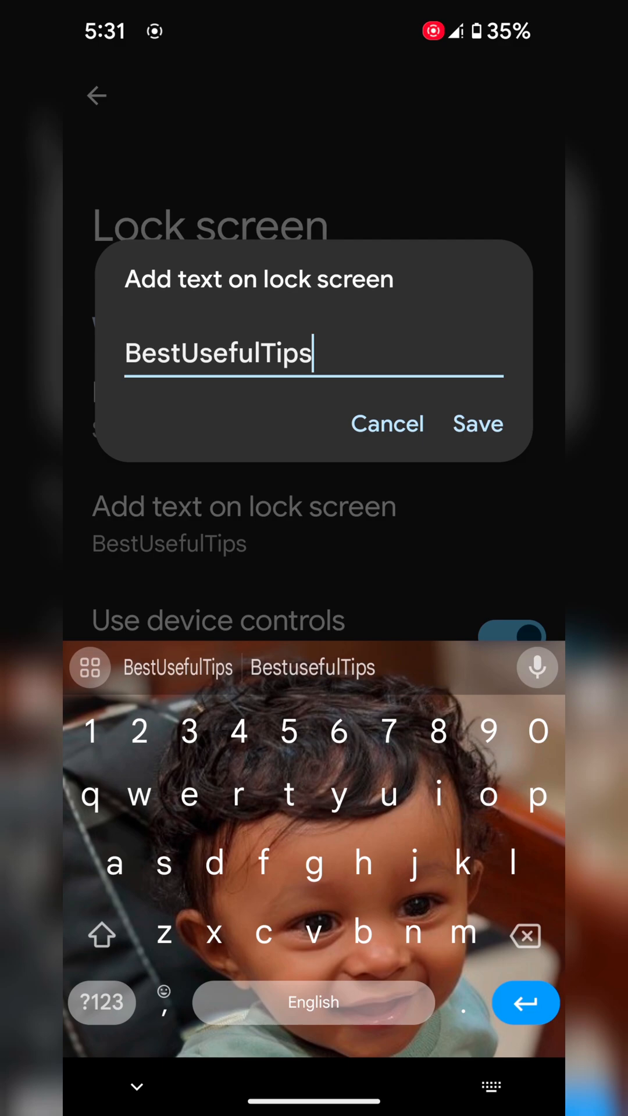
{"action": "left_click", "coordinate": [477, 423]}
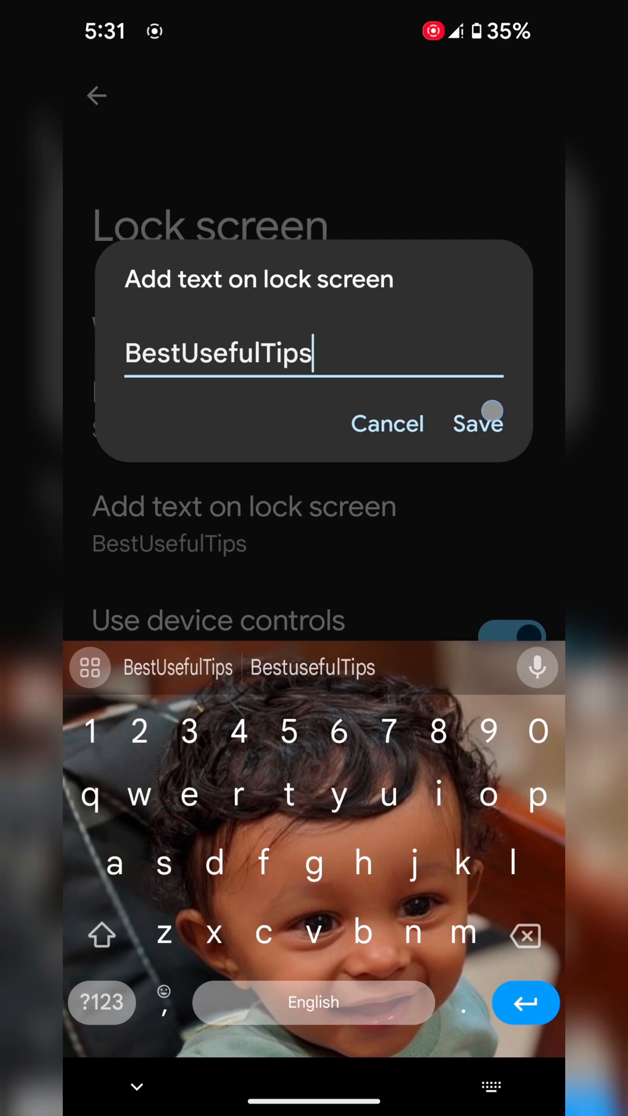